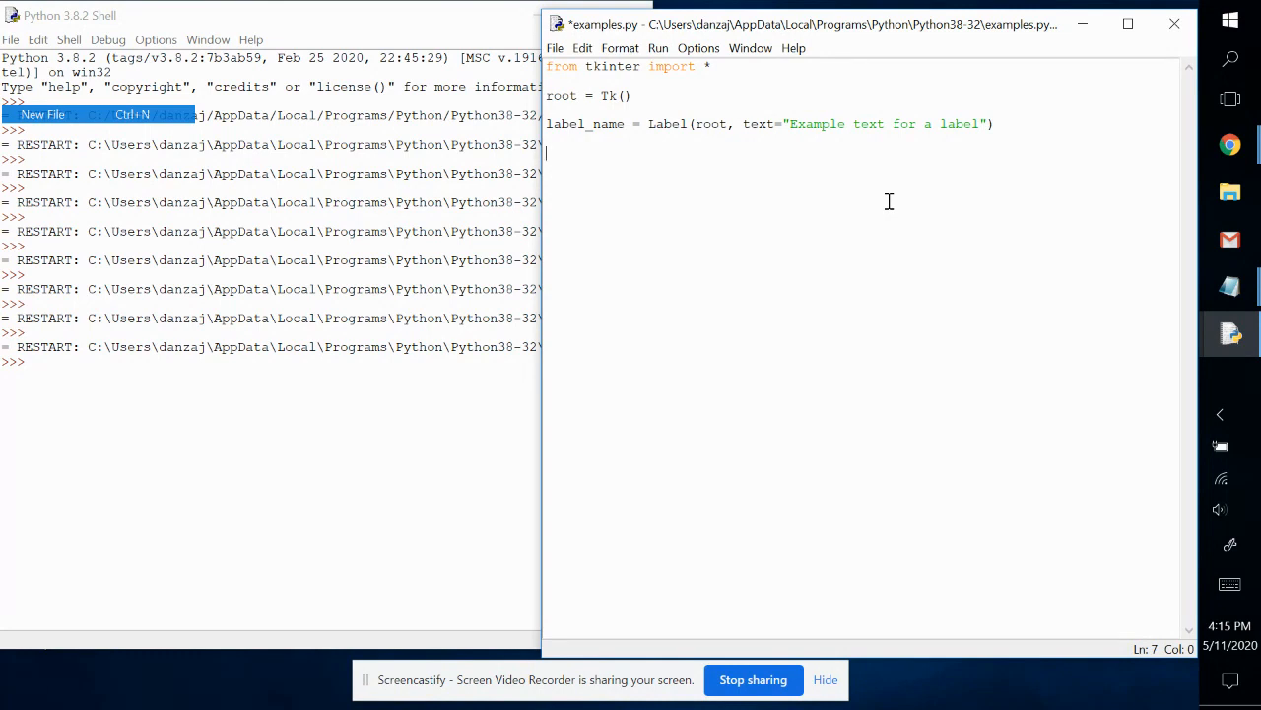
Step: Type label_name.pack() below the Label definition in examples.py
type("la")
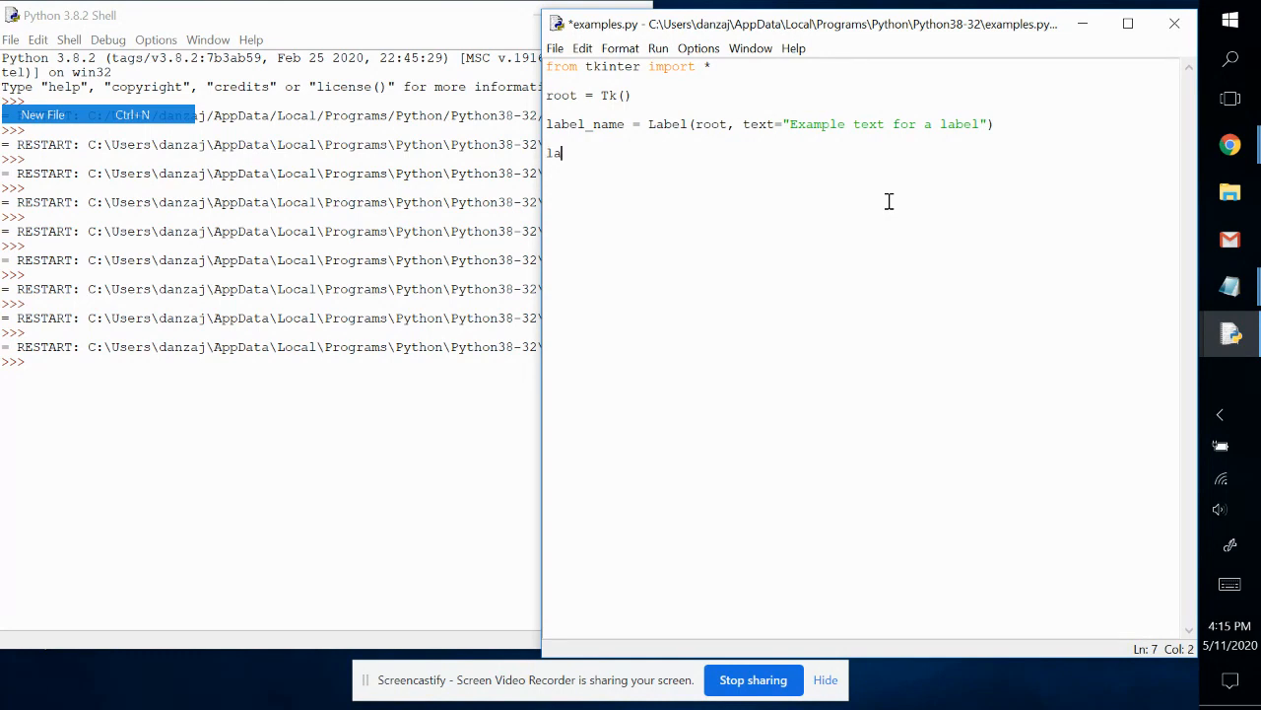
type("c")
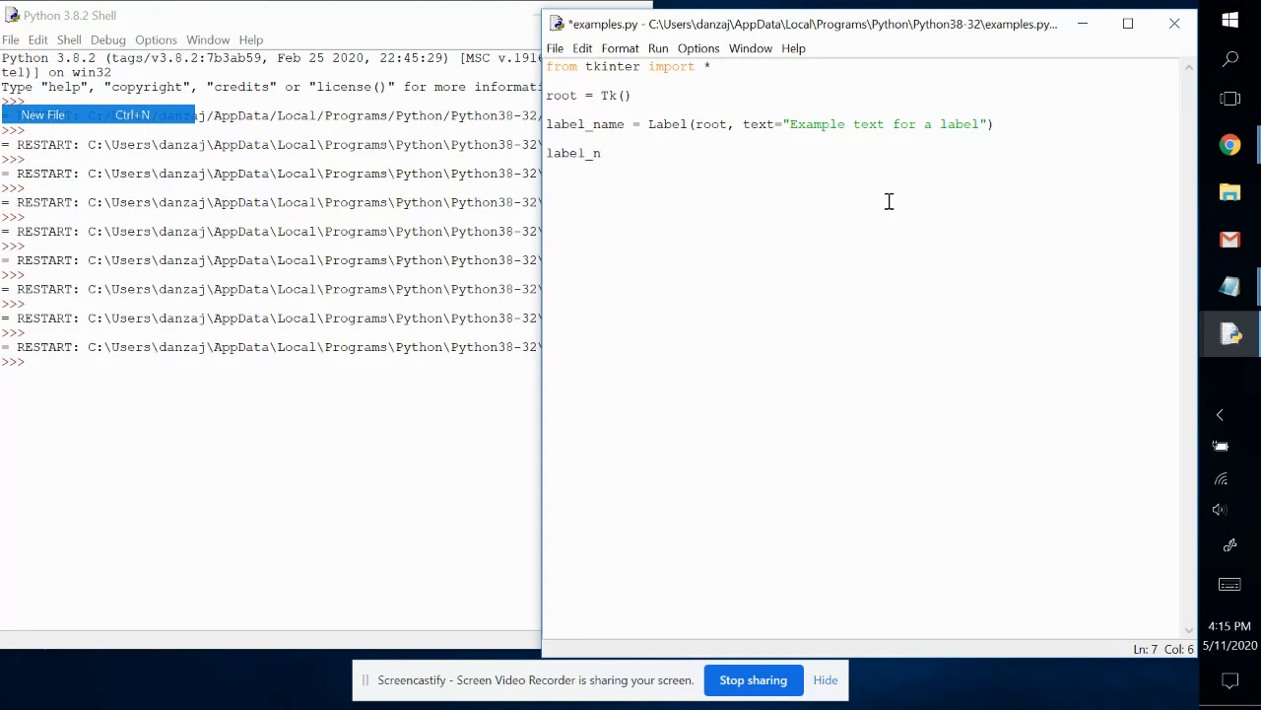
type("ame.")
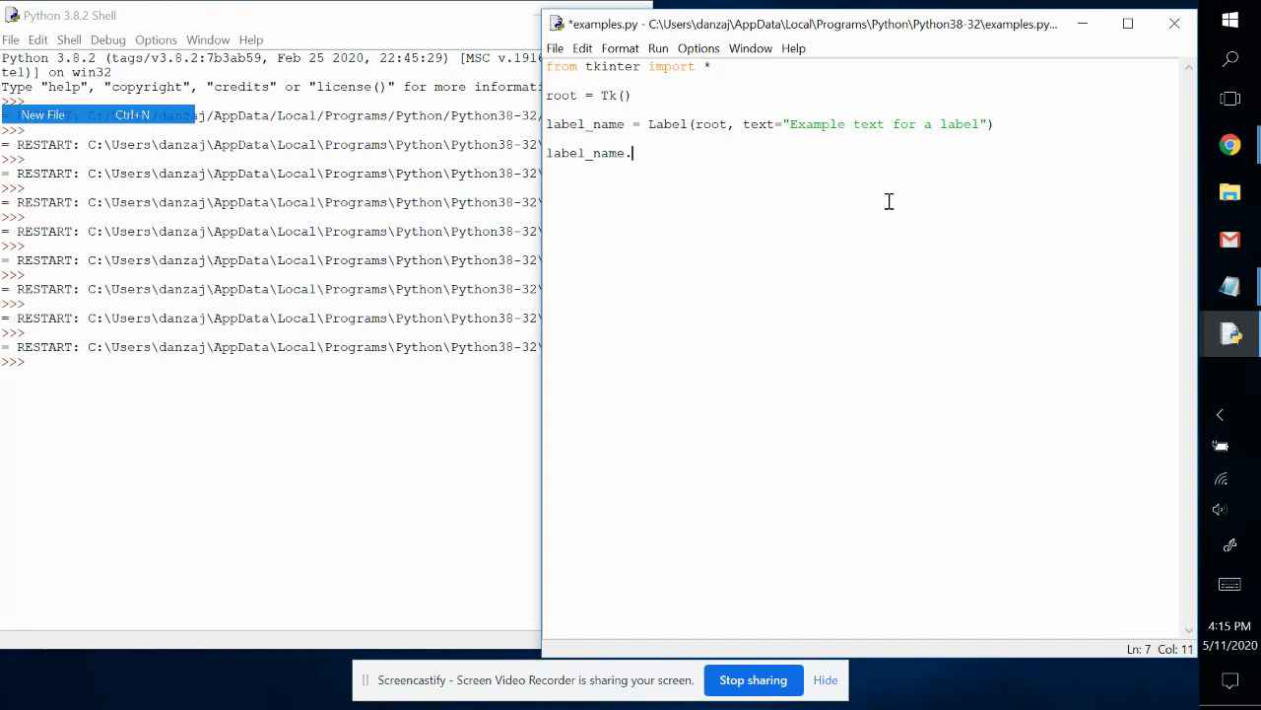
type("pack()")
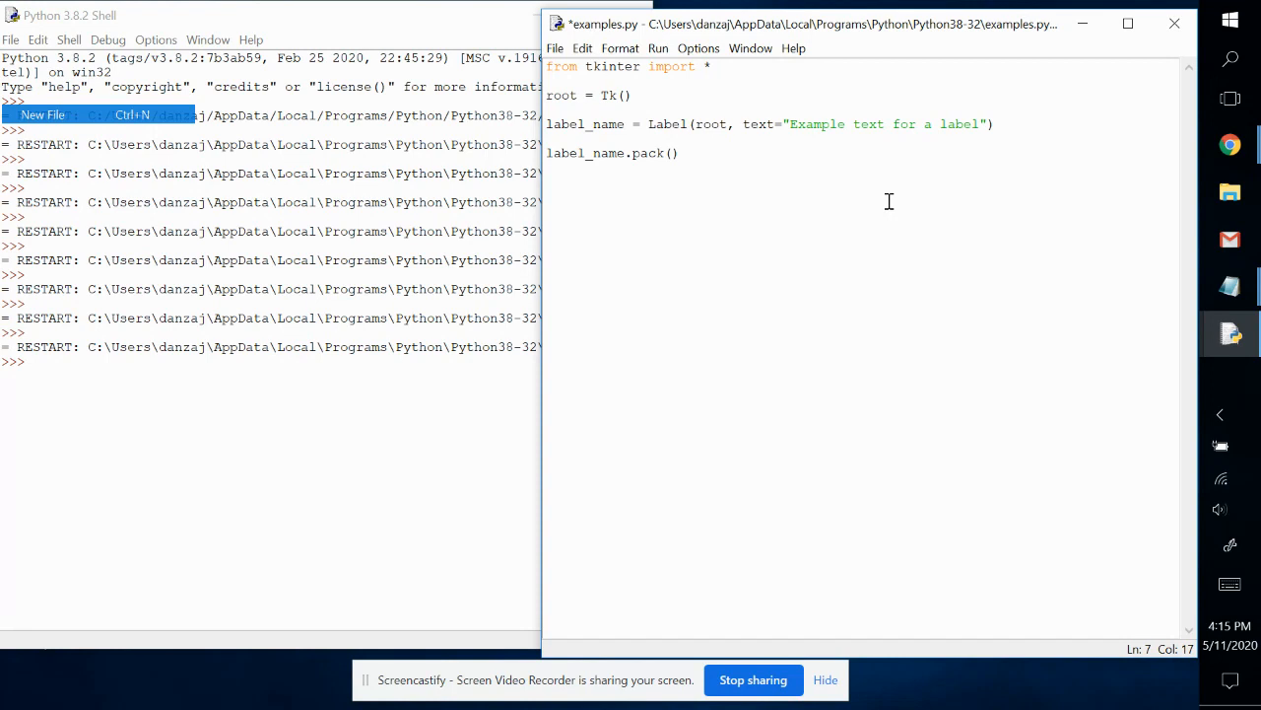
left_click(678, 153)
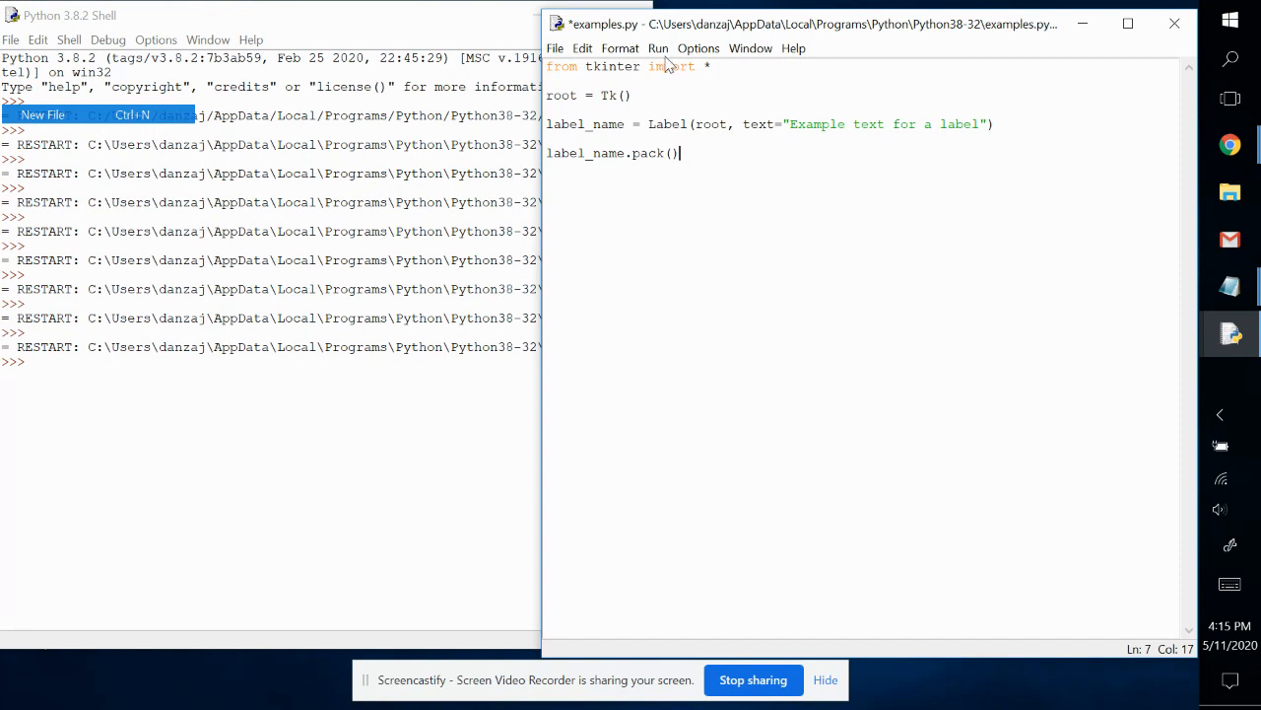
left_click(657, 48)
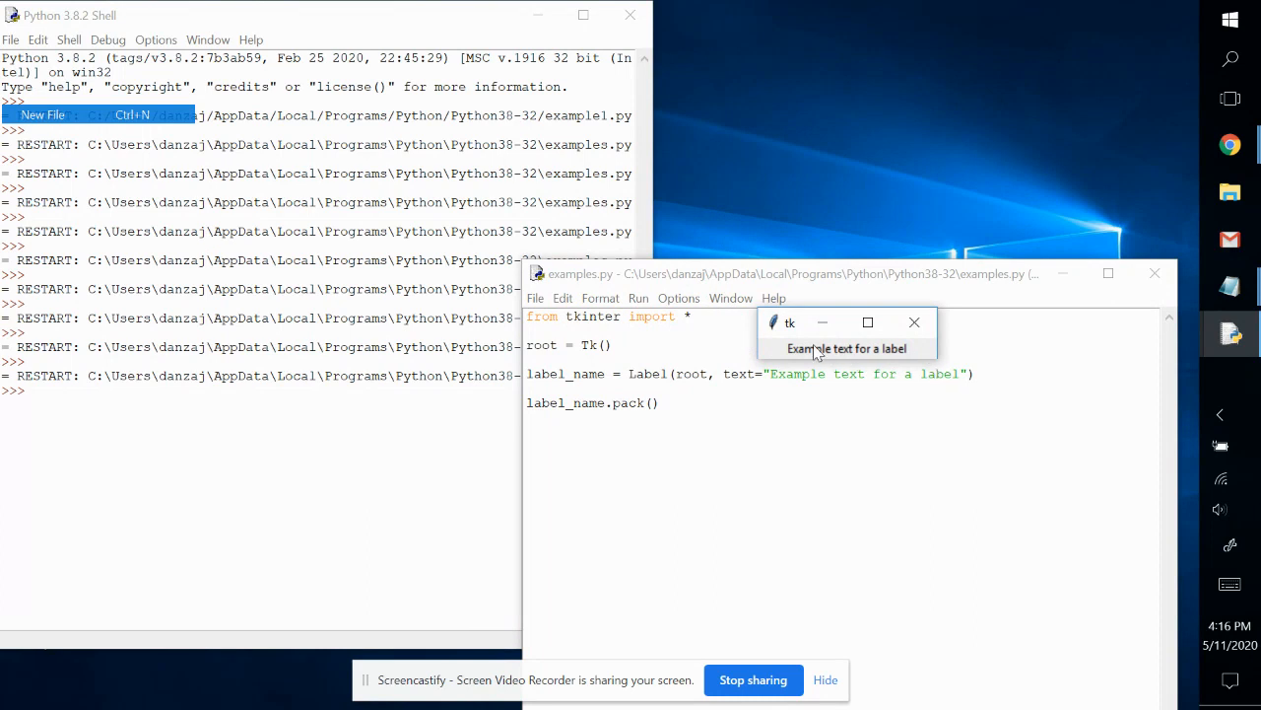
mouse_move(836, 365)
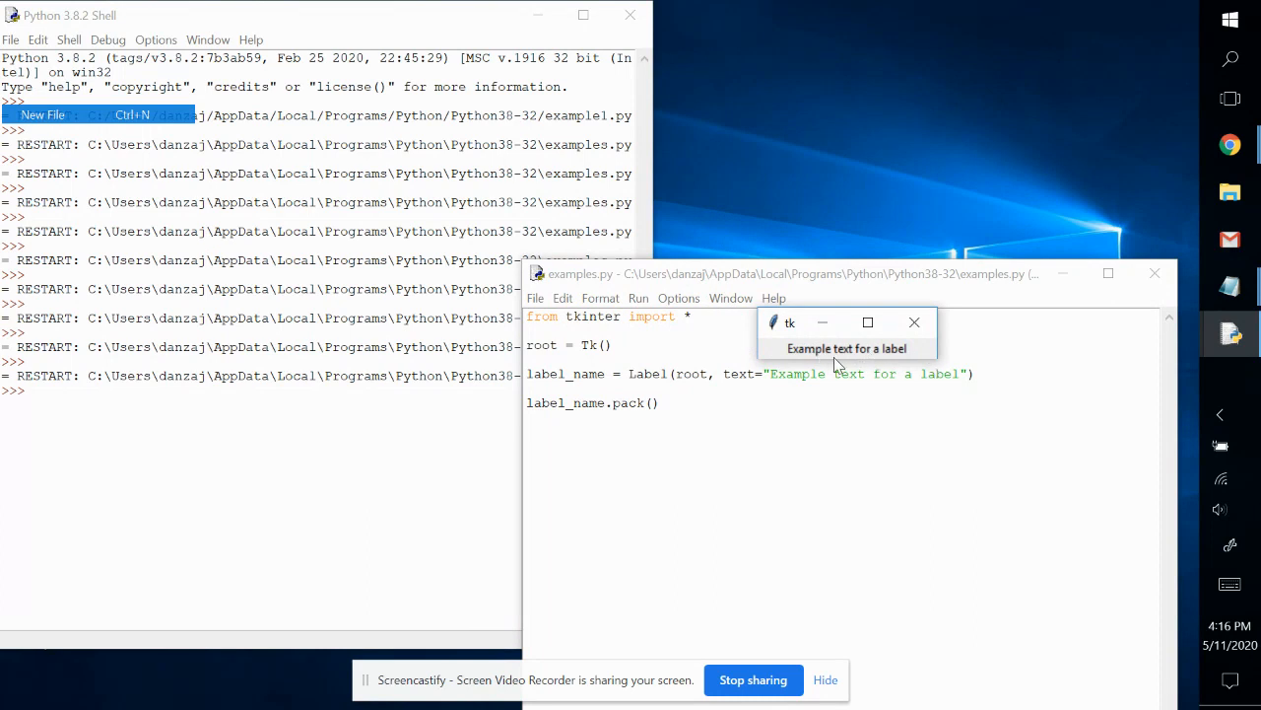
mouse_move(645, 413)
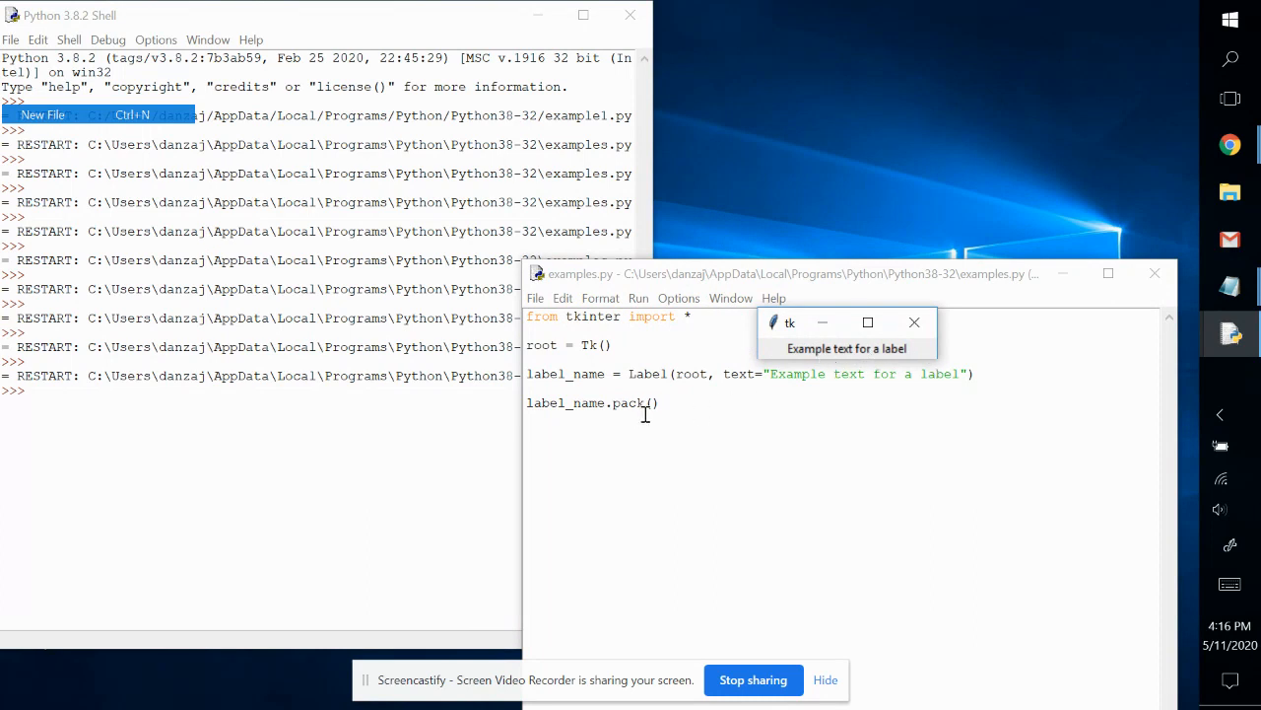
mouse_move(660, 413)
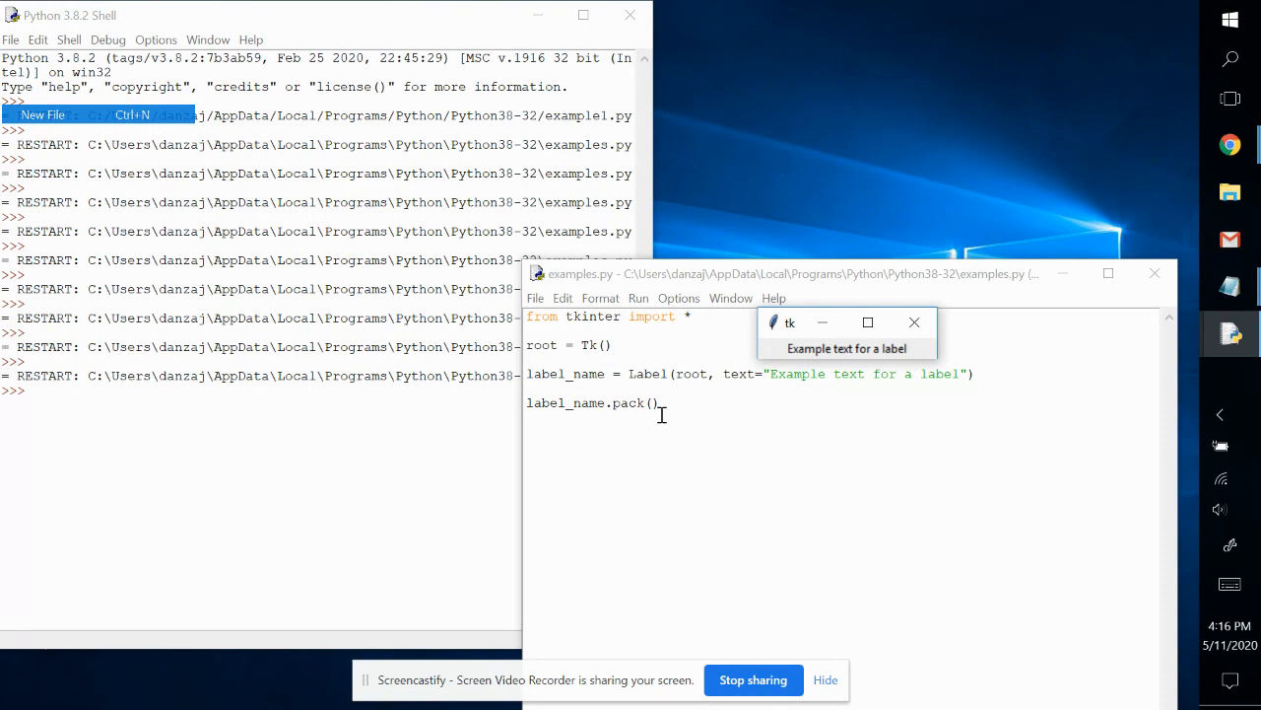
mouse_move(754, 699)
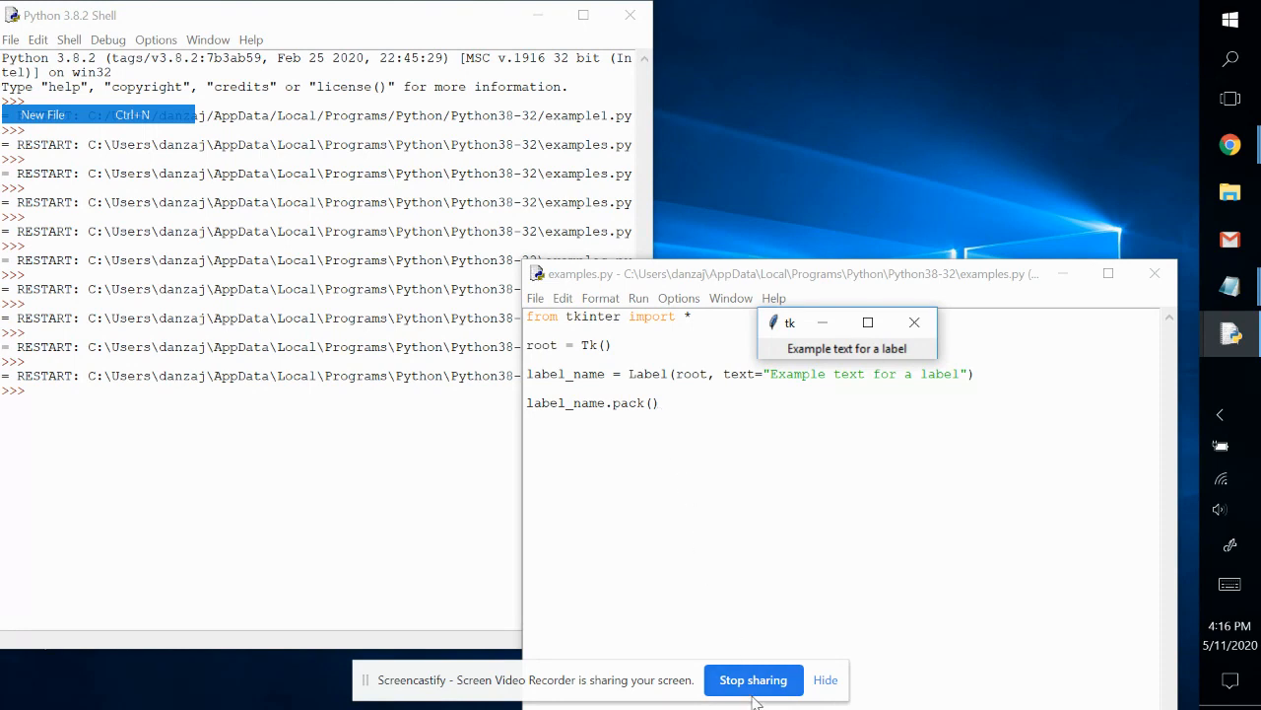